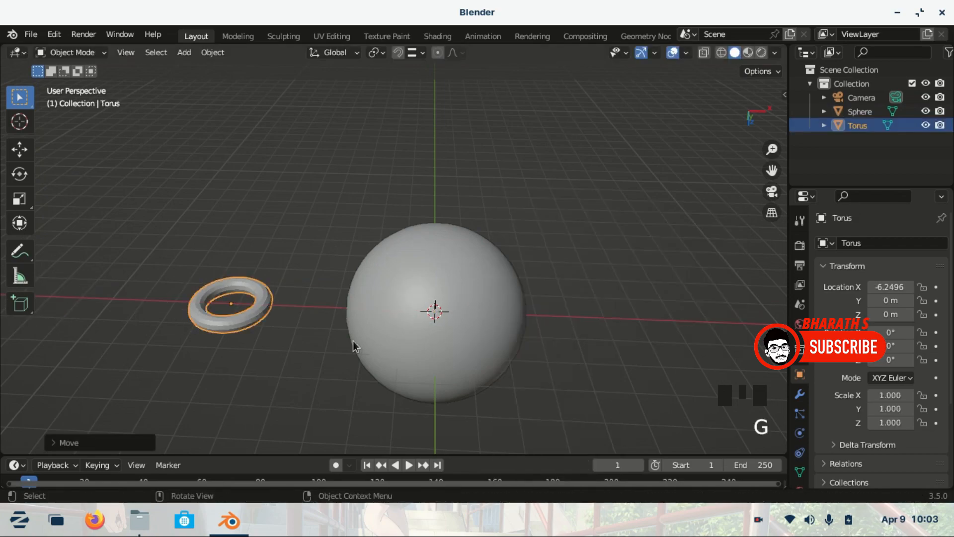
# - Place the torus left of the sphere at about X -6.25
pyautogui.click(415, 52)
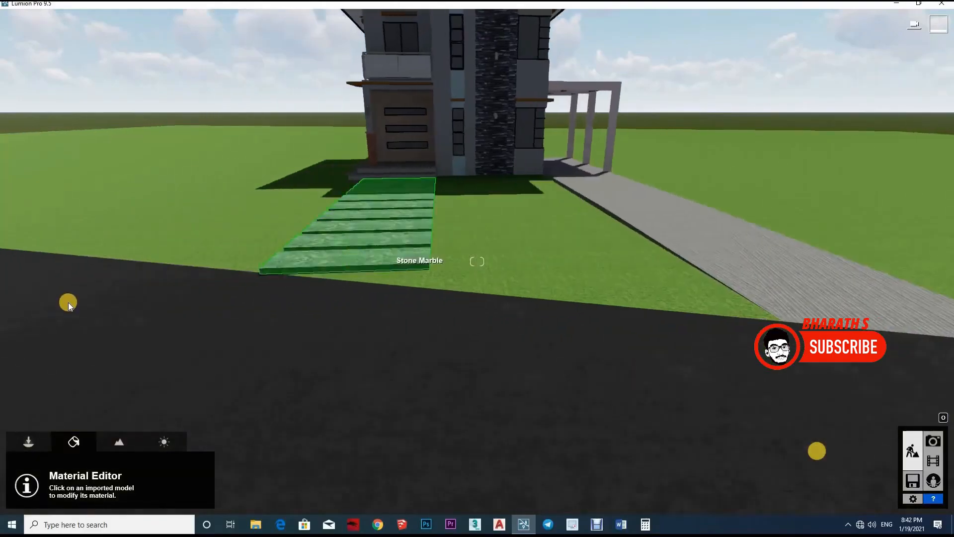
# - Apply the Nature material Checkerboard Grass 01 to the lawn around the house
pyautogui.click(353, 225)
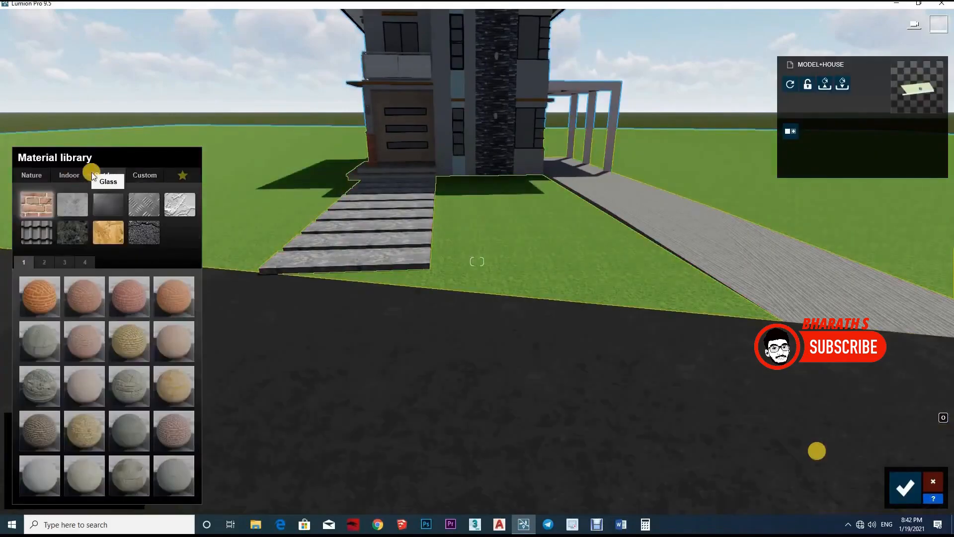
pyautogui.click(31, 176)
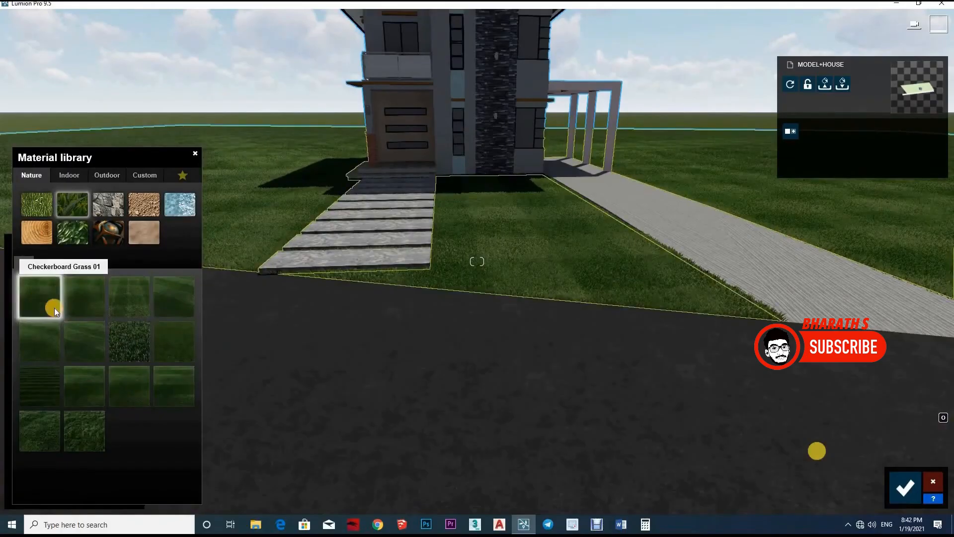
pyautogui.click(228, 520)
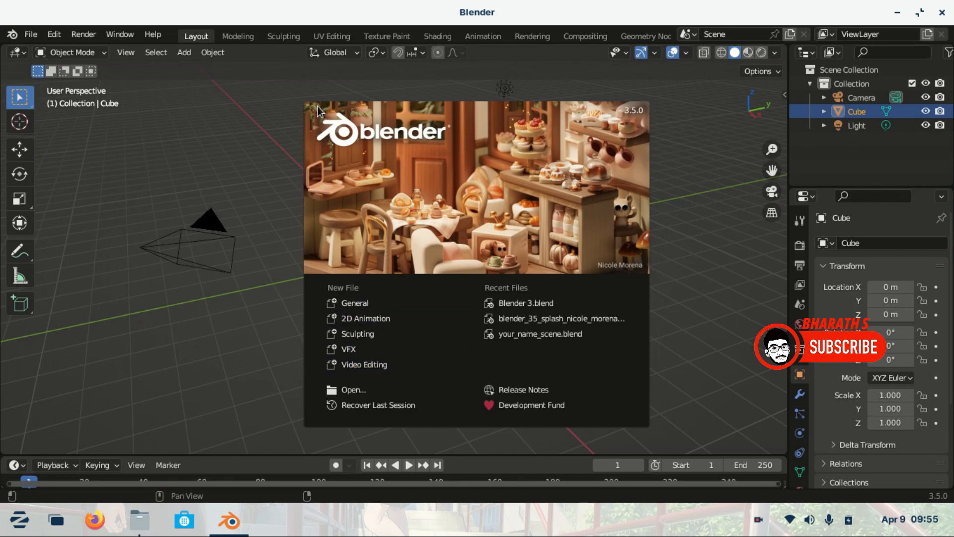
# - Dismiss the Blender welcome screen to reveal the default cube scene
pyautogui.click(164, 150)
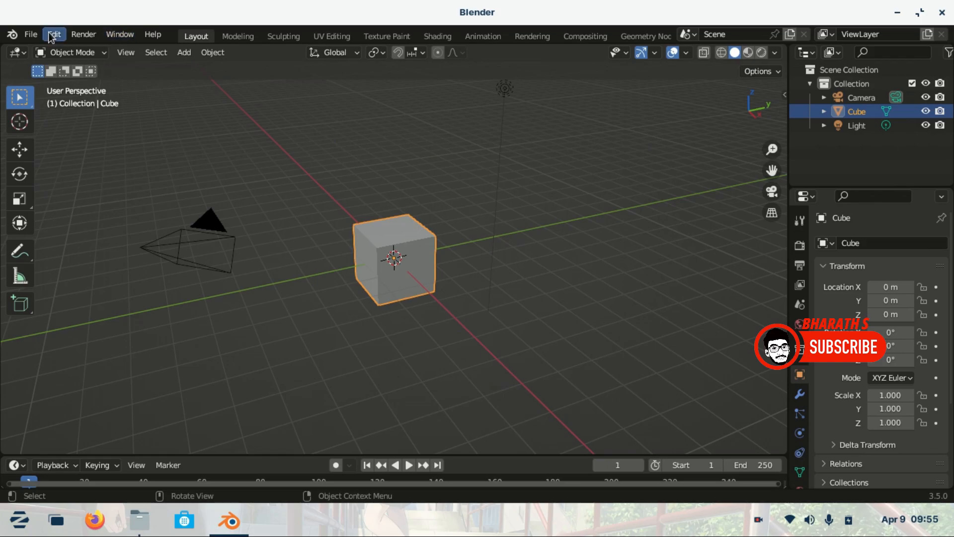
pyautogui.click(54, 35)
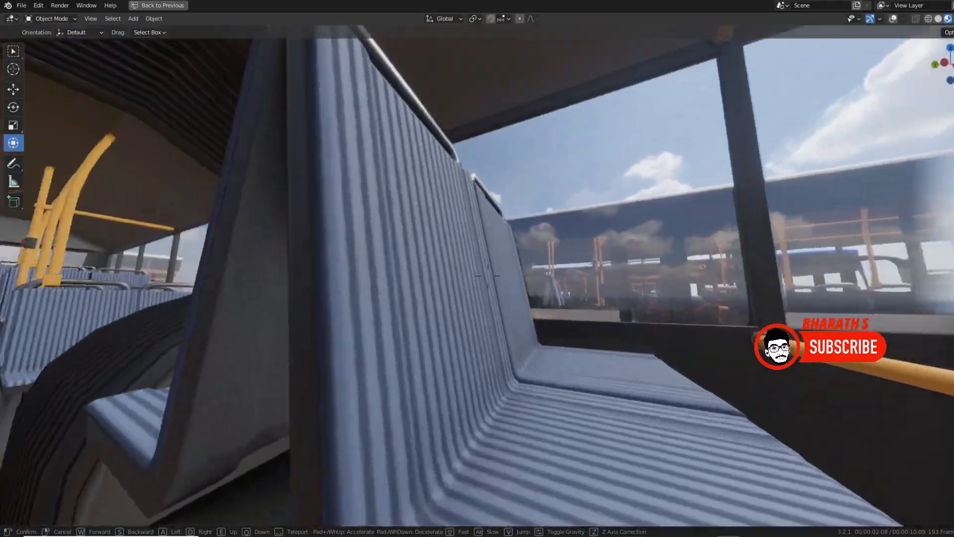
pyautogui.moveTo(477, 274)
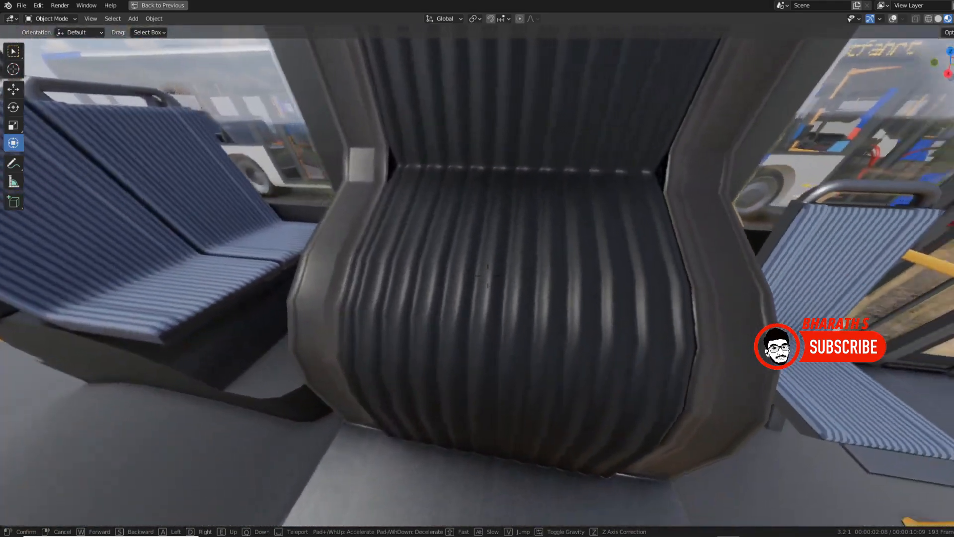
# - Enter Edit Mode on the bus interior to show its wireframe mesh
pyautogui.press('Tab')
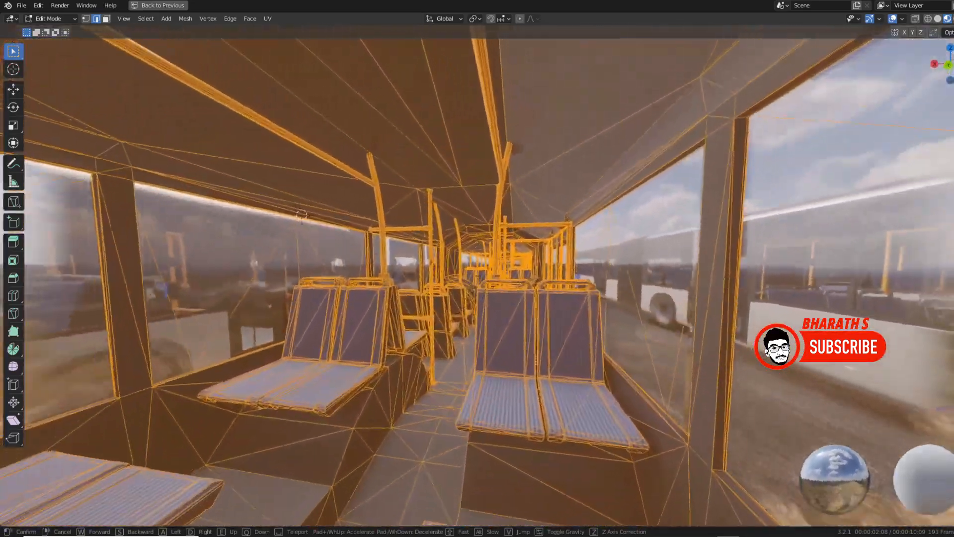
pyautogui.click(317, 7)
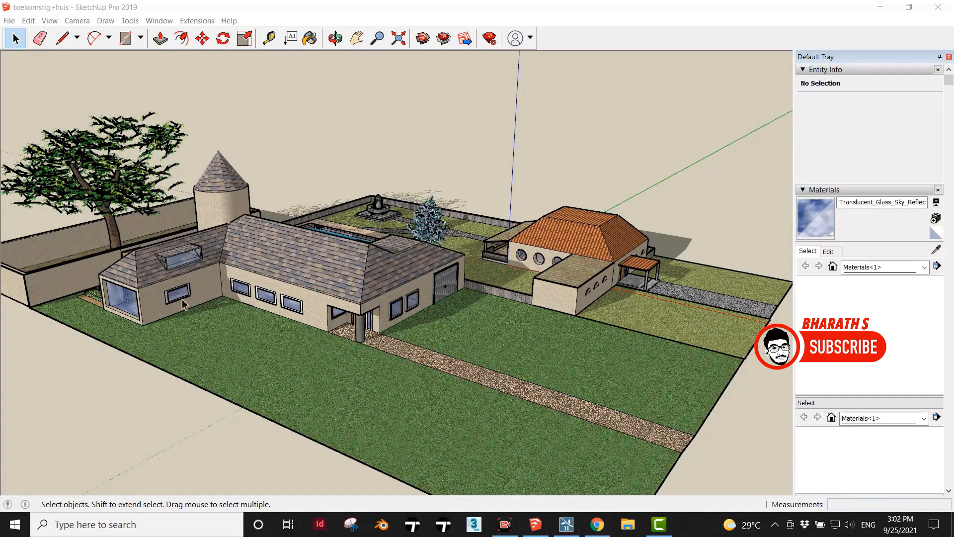
pyautogui.moveTo(429, 382)
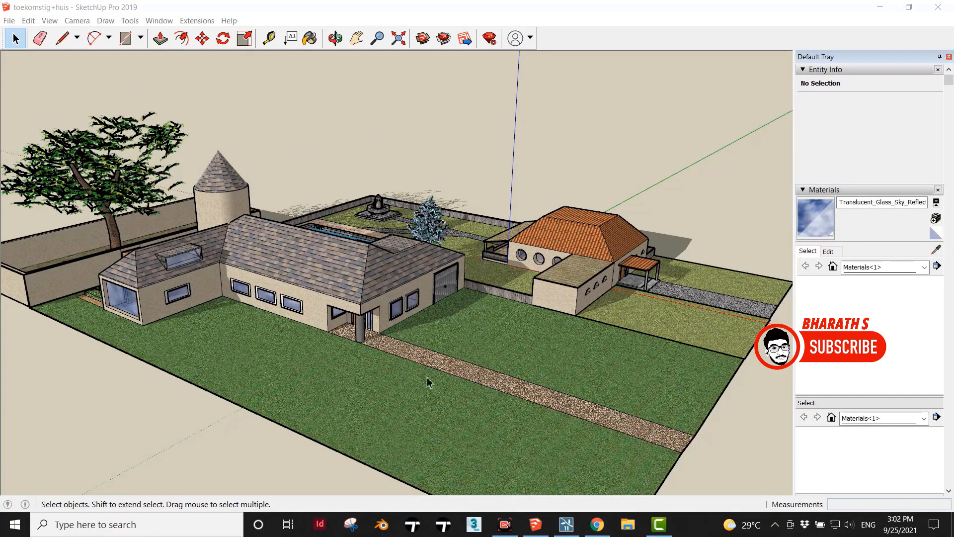
pyautogui.click(426, 382)
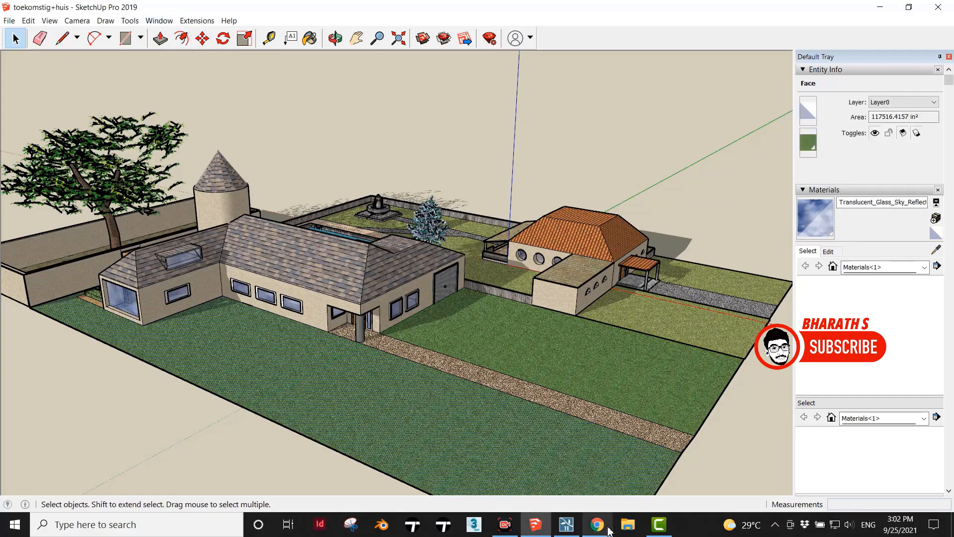
pyautogui.click(599, 524)
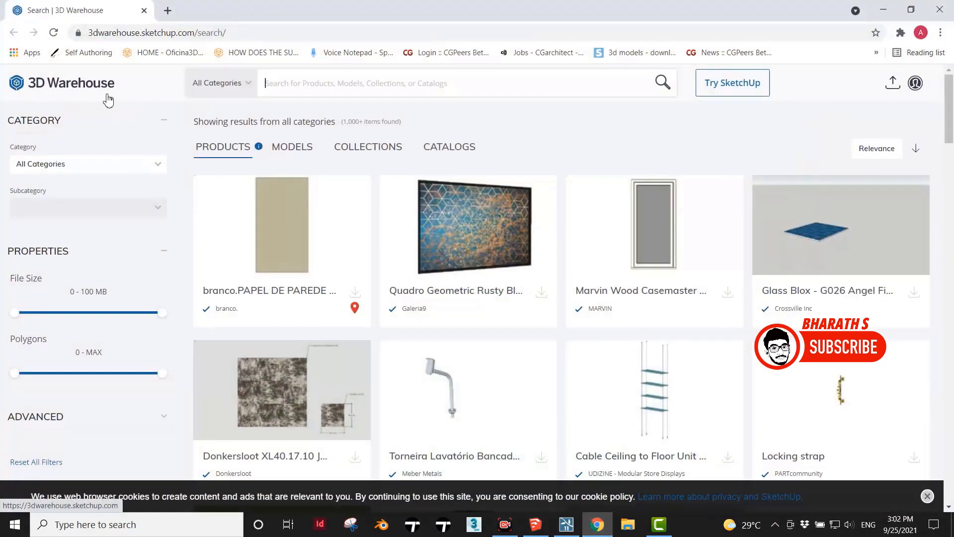
pyautogui.click(535, 524)
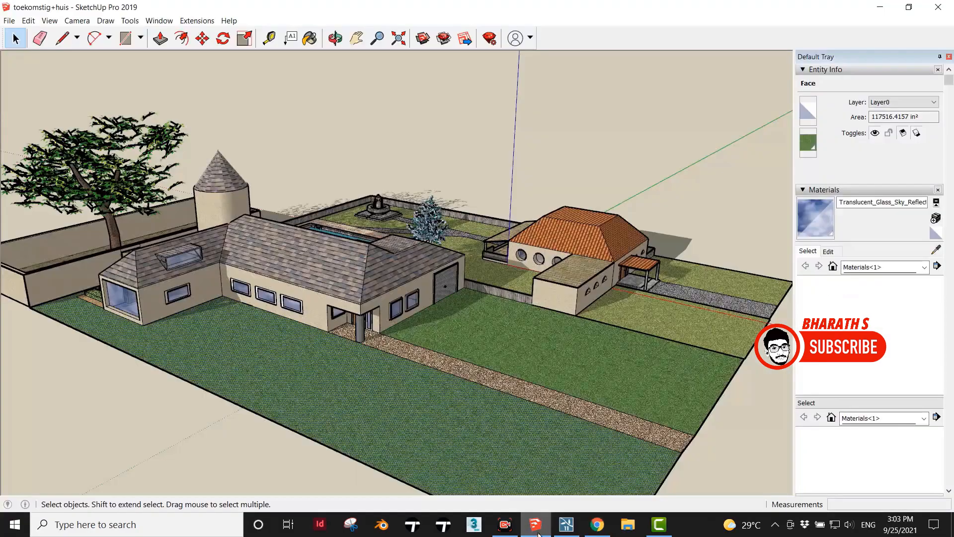
pyautogui.scroll(-3)
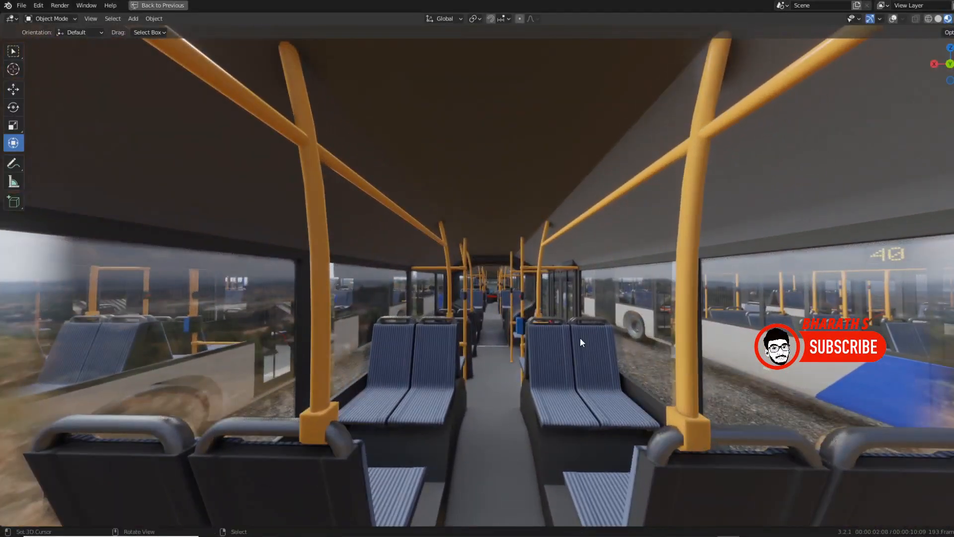
# - Place the imported SketchUp house and garden model into the Lumion landscape
pyautogui.press('Tab')
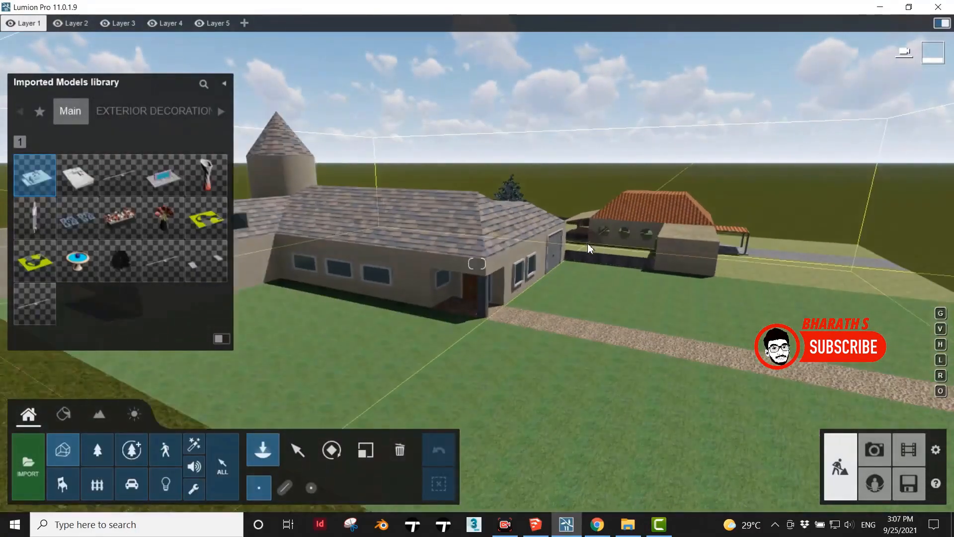
pyautogui.press('Escape')
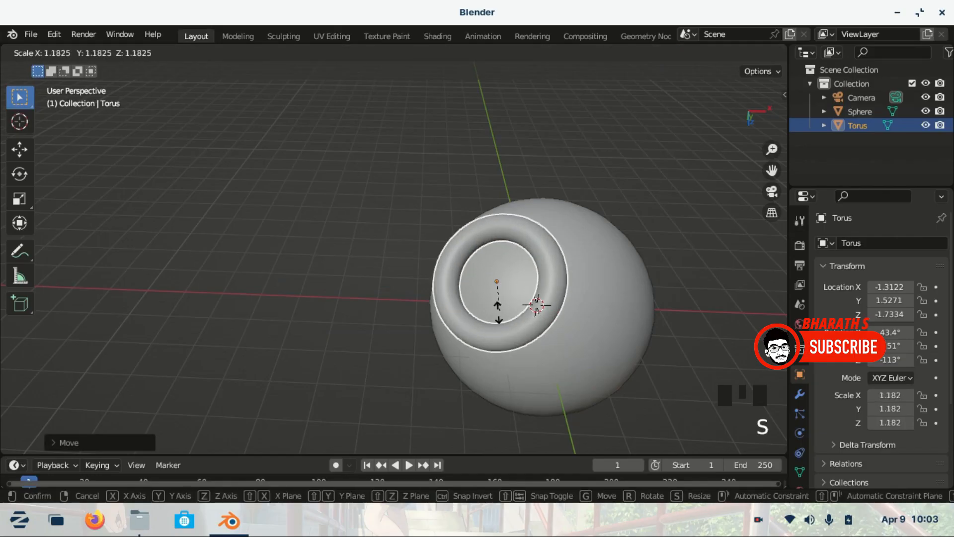
# - Scale the torus down to 0.316 on the sphere's surface and orbit the view
pyautogui.scroll(-3)
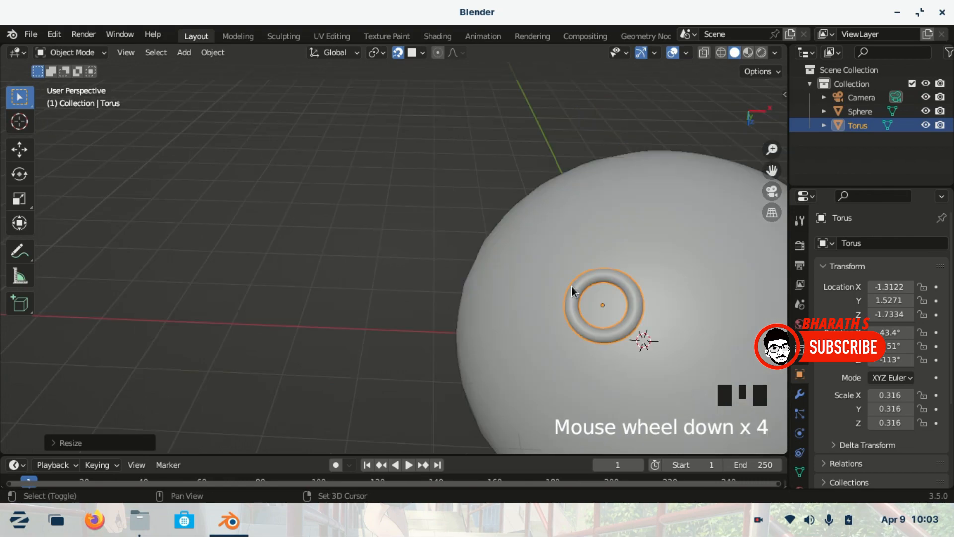
pyautogui.moveTo(602, 304); pyautogui.dragTo(512, 329)
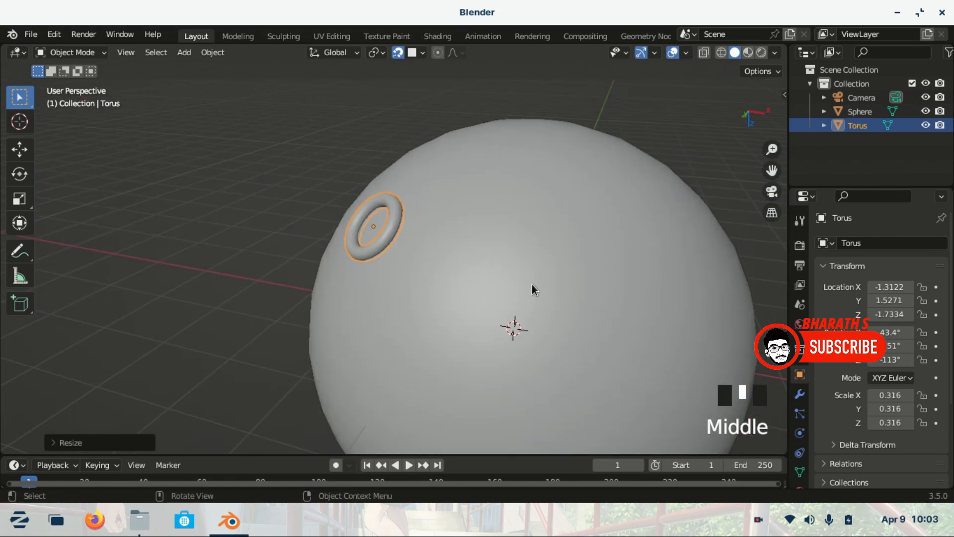